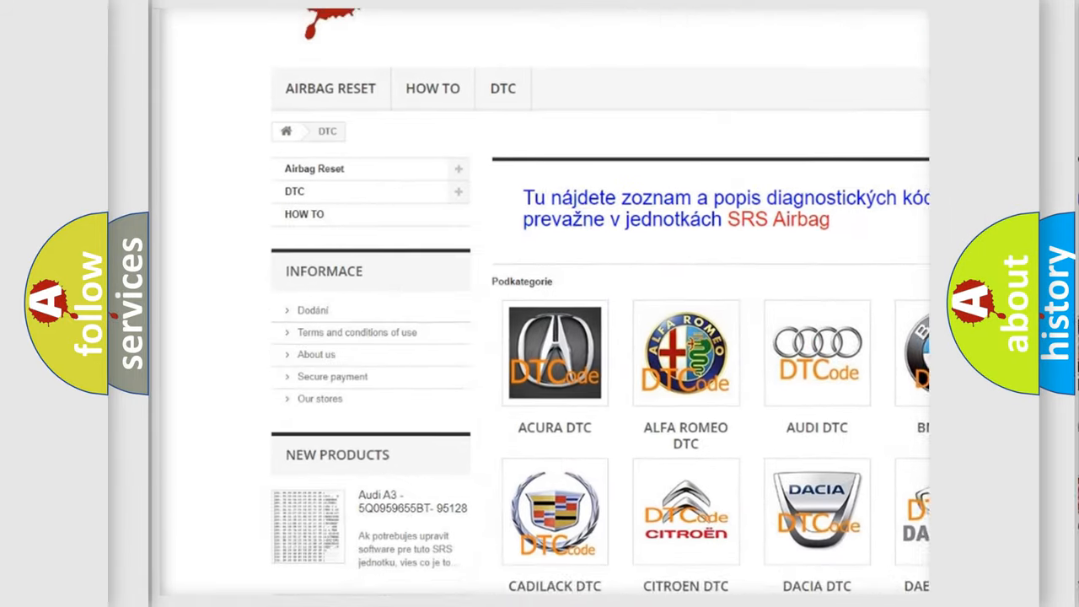
{"action": "scroll", "scroll_direction": "down", "scroll_amount": 3}
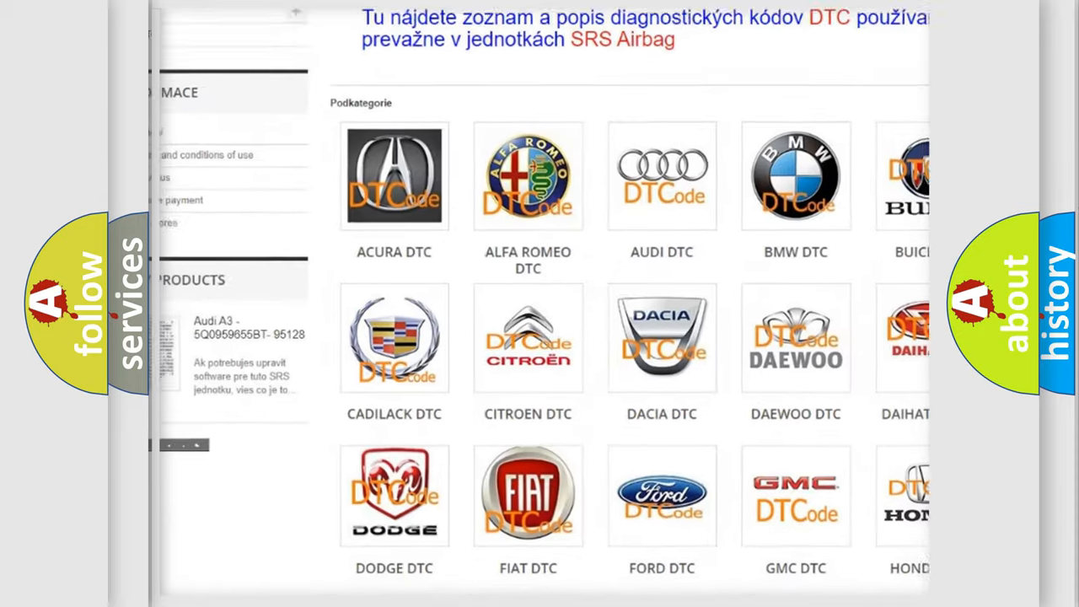
{"action": "scroll", "scroll_direction": "up", "scroll_amount": 3}
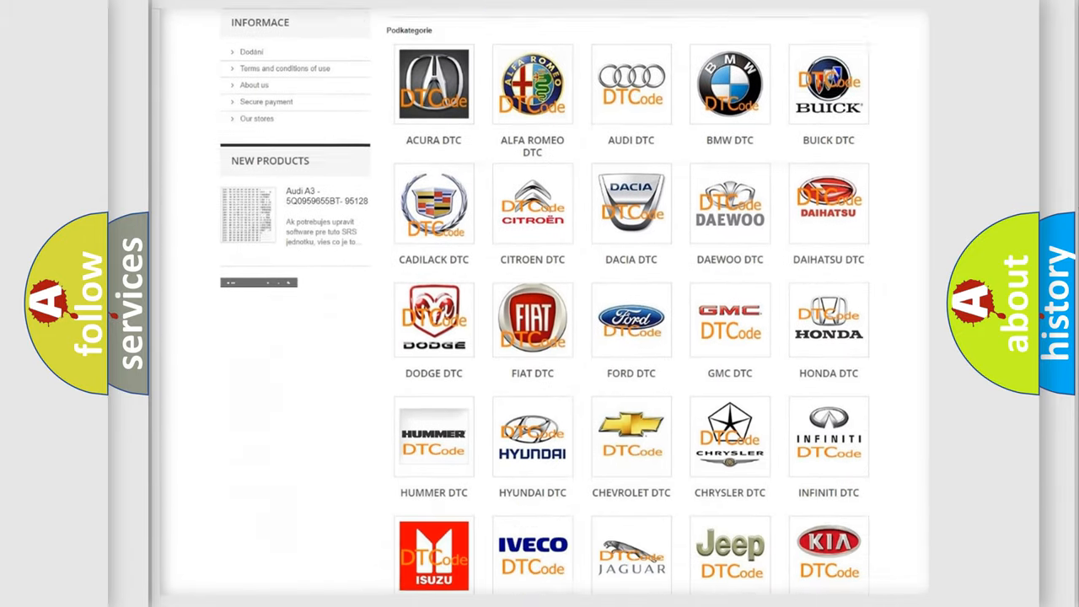
{"action": "scroll", "scroll_direction": "down", "scroll_amount": 3}
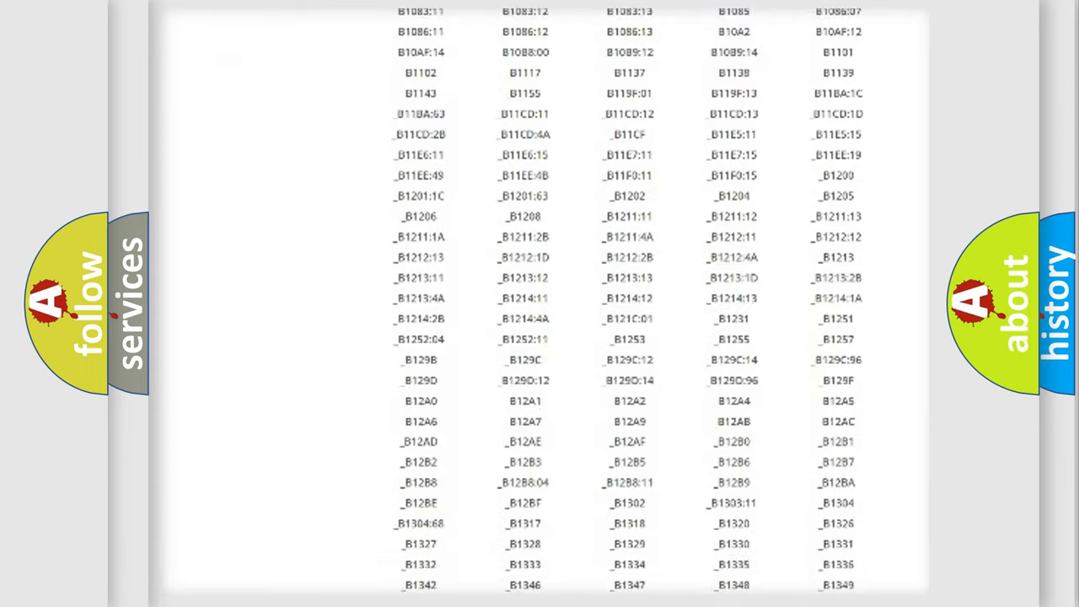
{"action": "scroll", "scroll_direction": "down", "scroll_amount": 3}
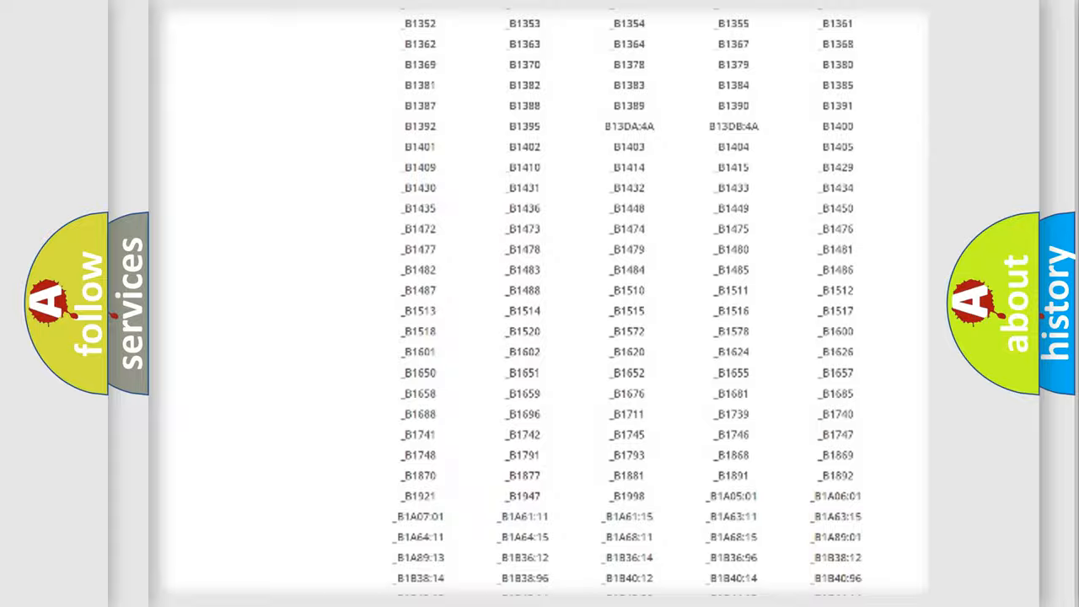